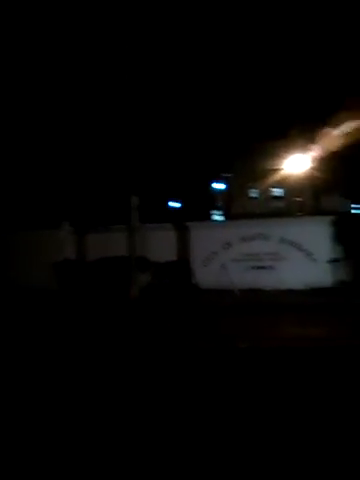
mouse_move(180, 200)
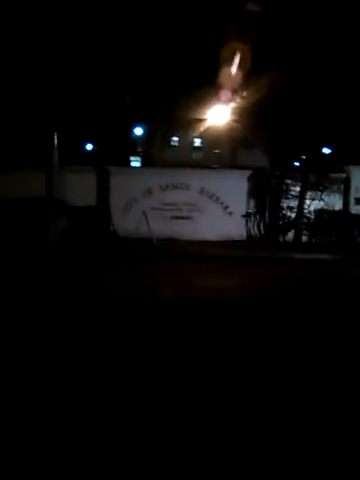